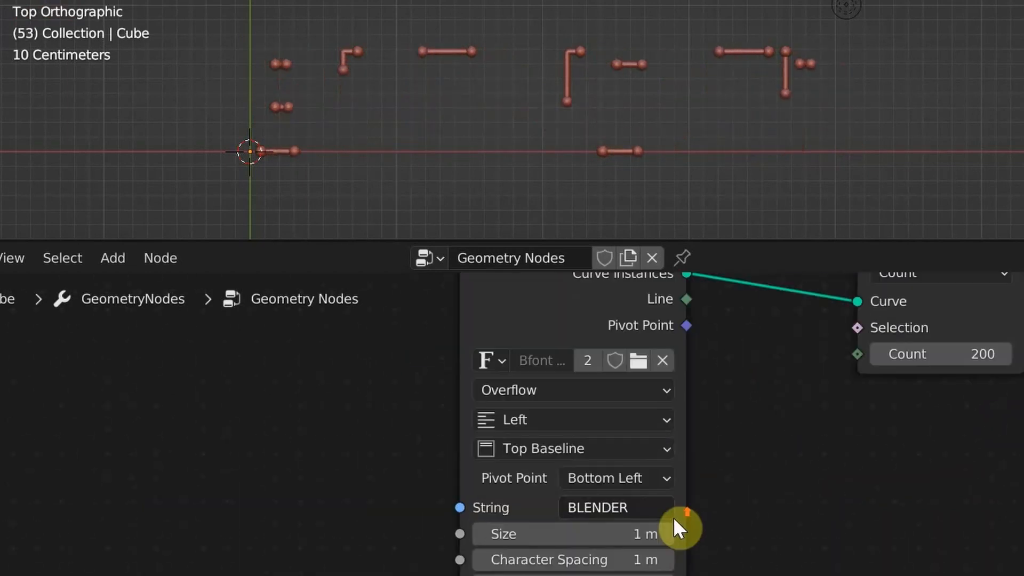
- Preview the CG AJU animated text effect before starting from the default scene
type("CG AJU")
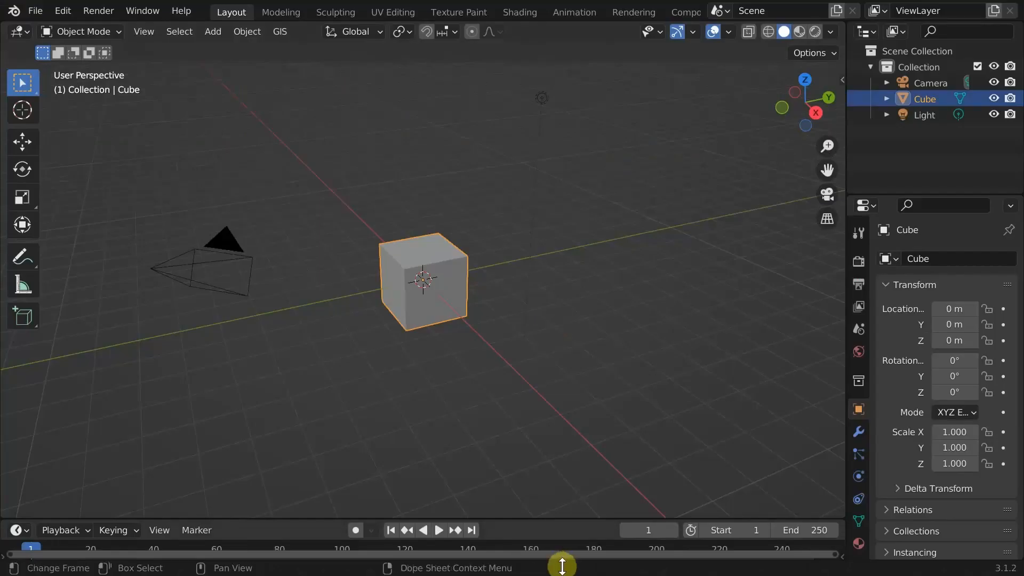
- Add a Geometry Nodes tree on the cube and feed a Curve Circle into Group Output
left_click_drag(559, 562, 532, 219)
type("circ")
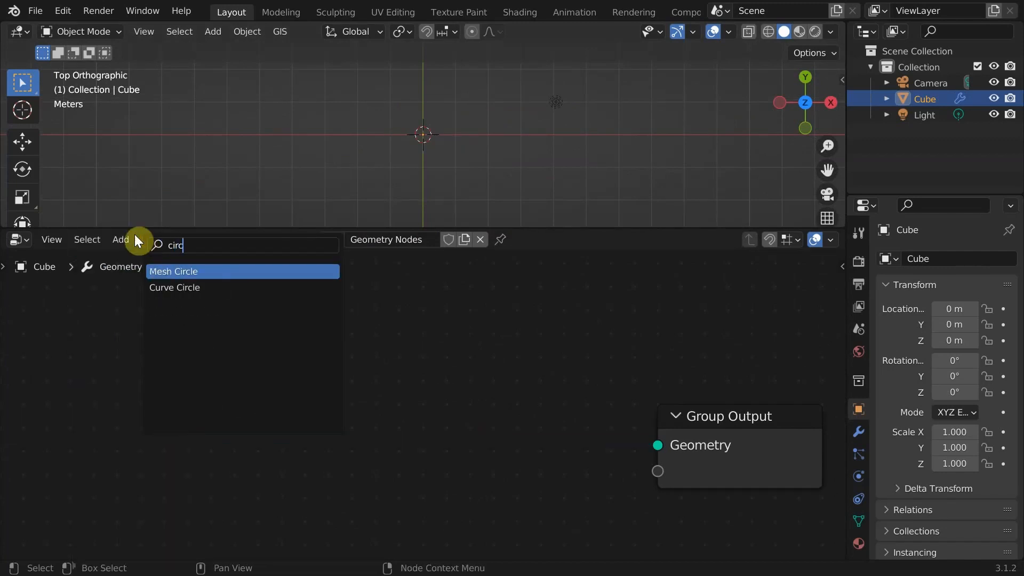
left_click(175, 288)
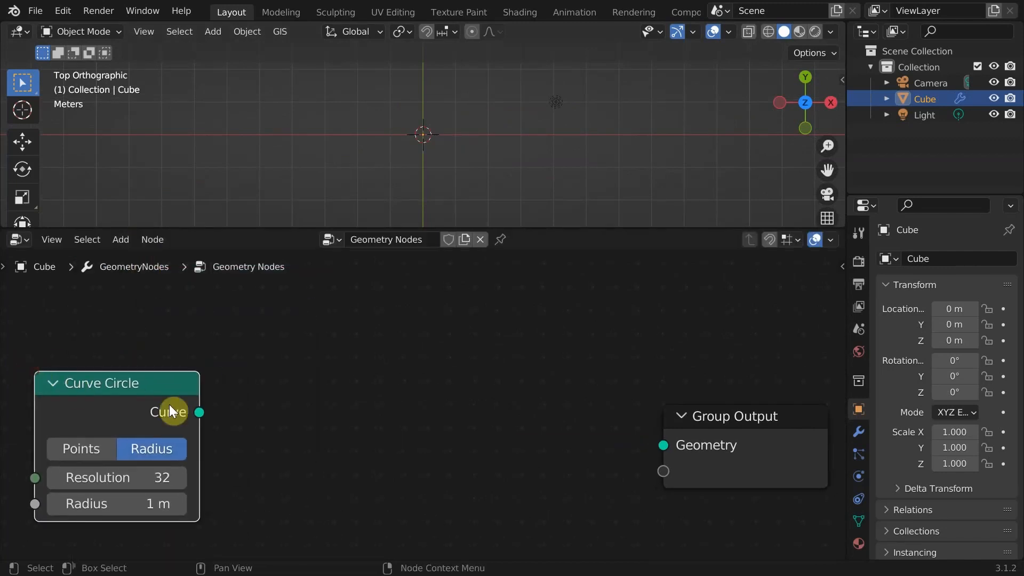
left_click_drag(200, 412, 663, 445)
type("trim")
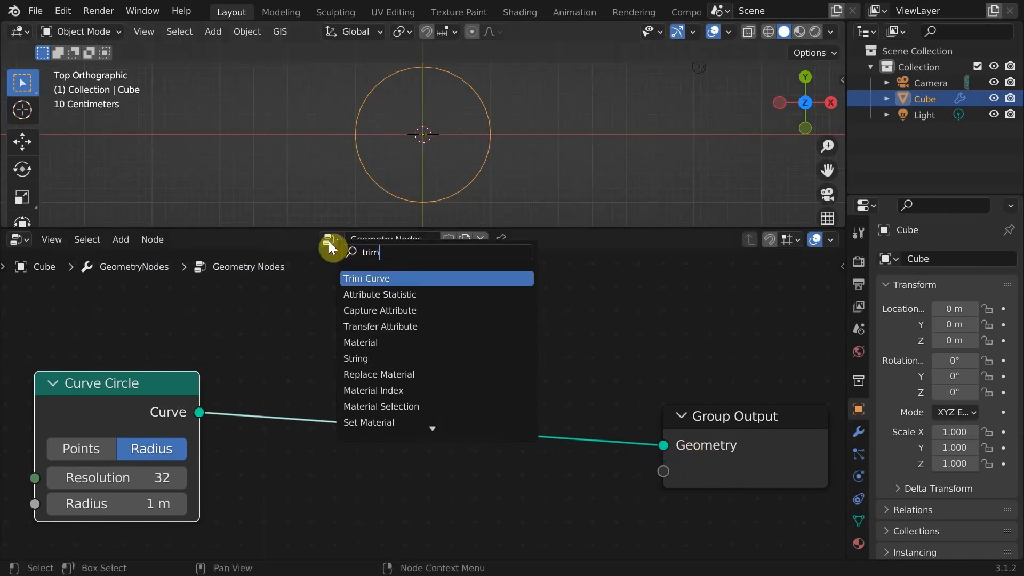
- Insert a Trim Curve node after the circle with End at 1.000 and move the circle aside
left_click(366, 278)
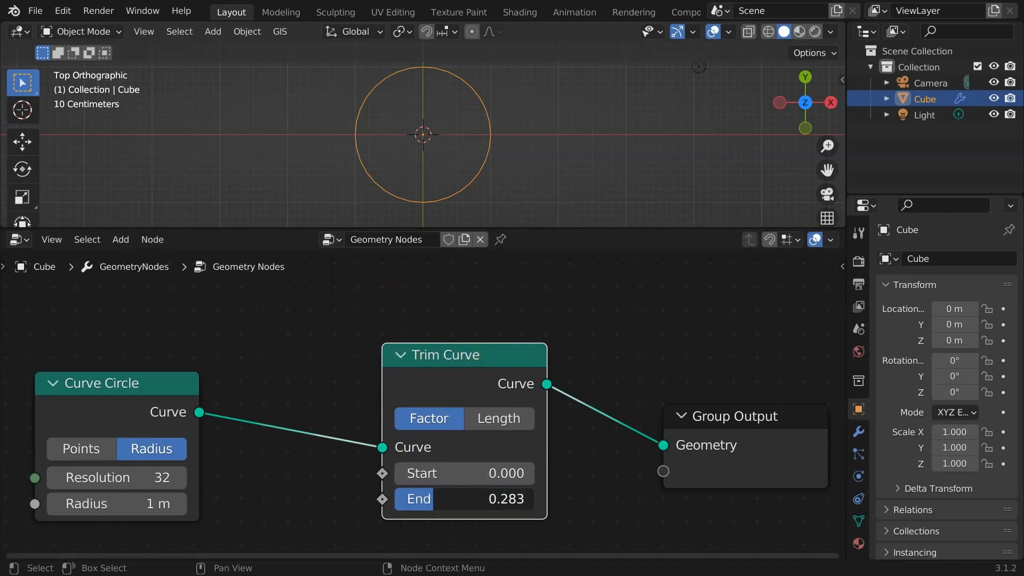
left_click_drag(431, 498, 496, 498)
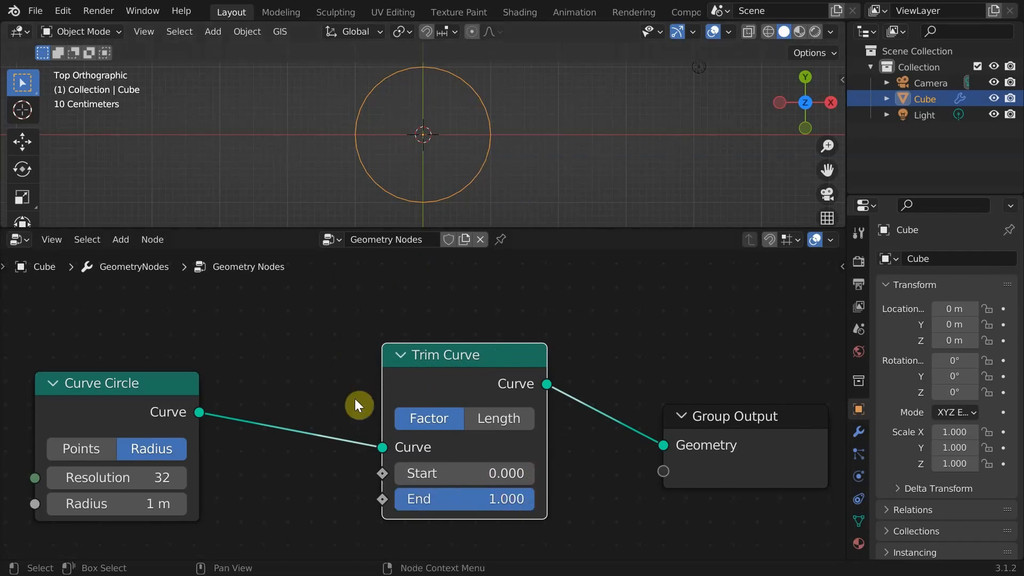
left_click_drag(356, 403, 111, 376)
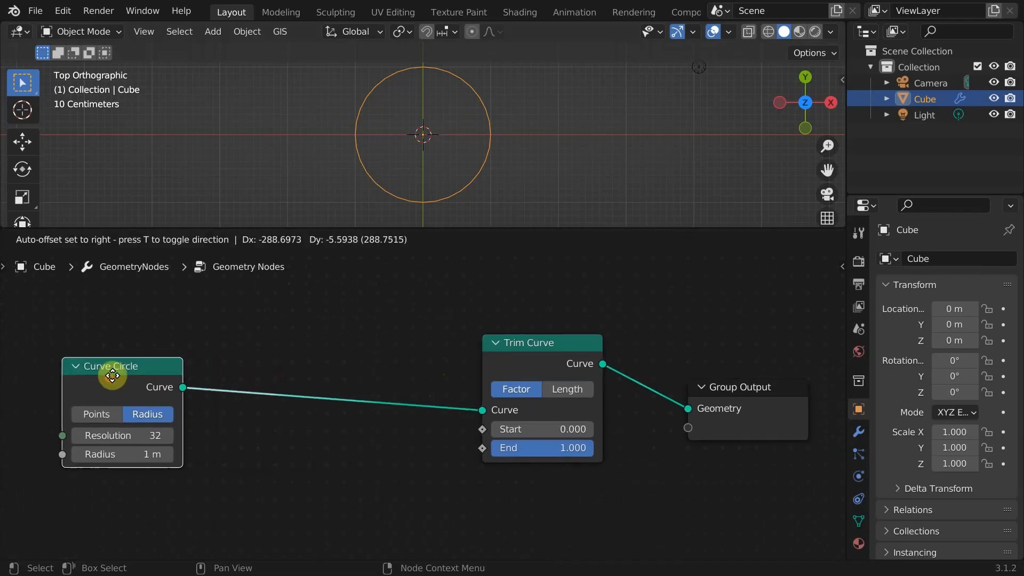
- Insert a Set Spline Cyclic node after the Curve Circle with Cyclic turned off
type("set")
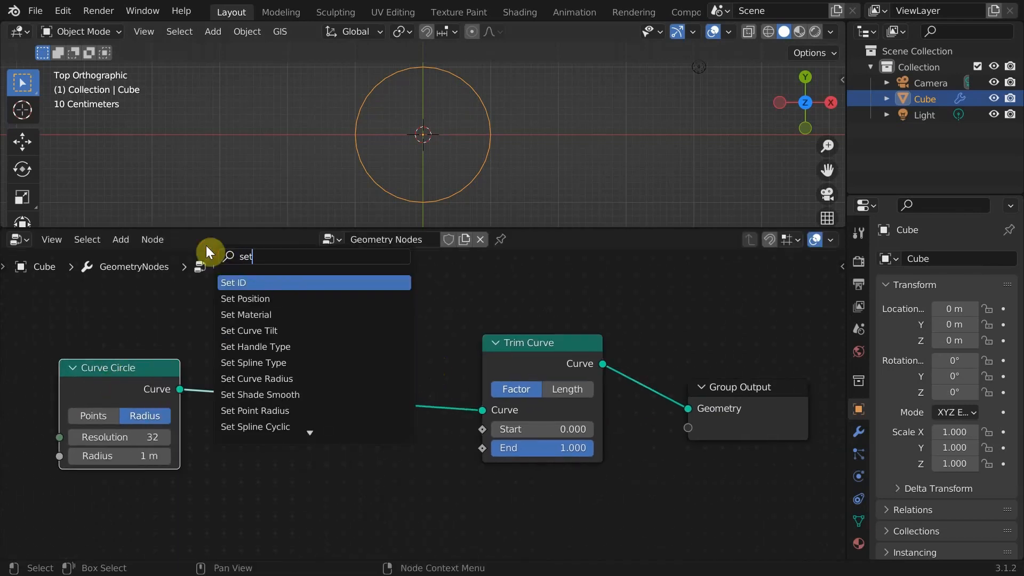
type("spli")
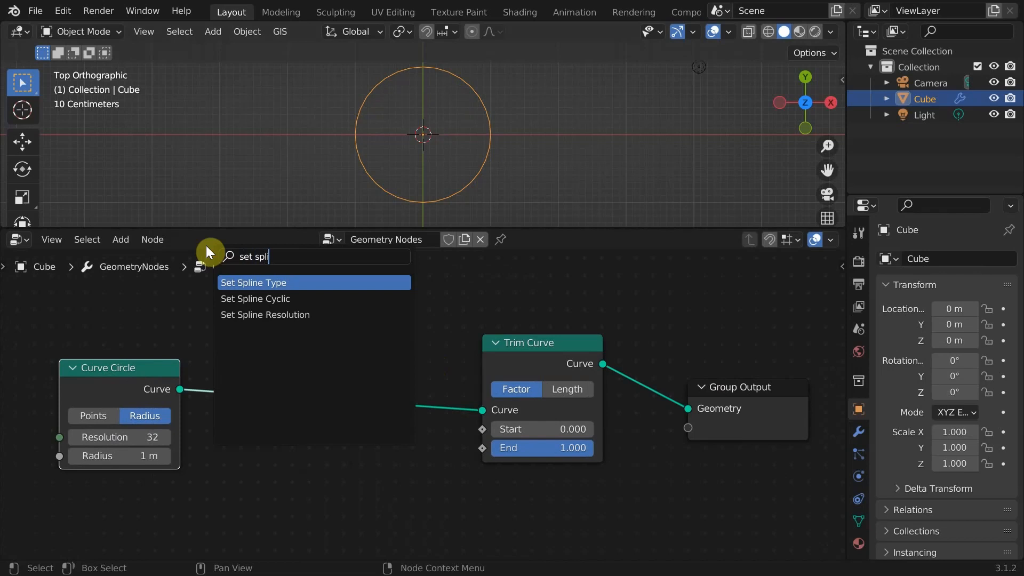
left_click(254, 299)
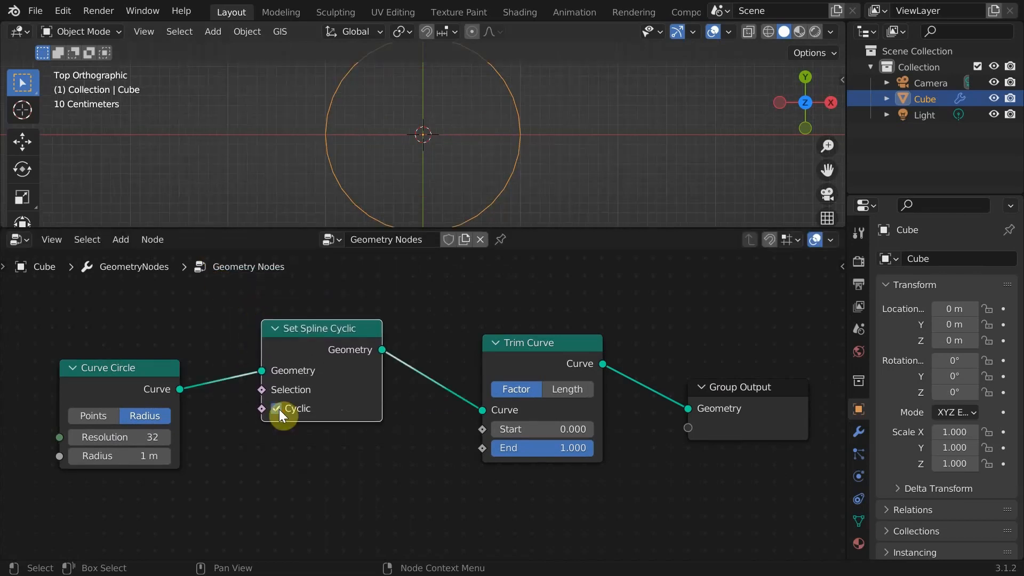
left_click(276, 408)
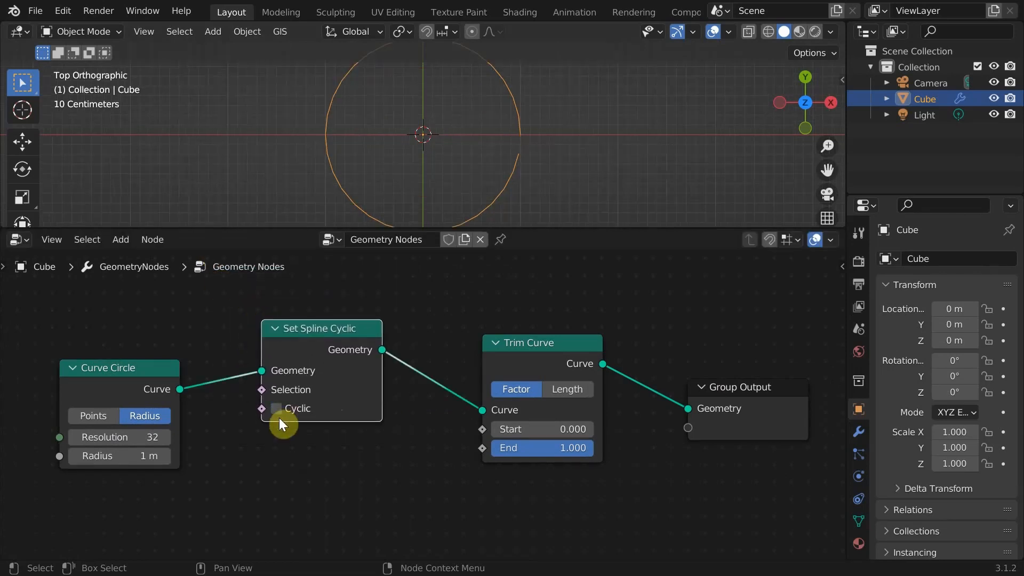
left_click(276, 408)
type("c")
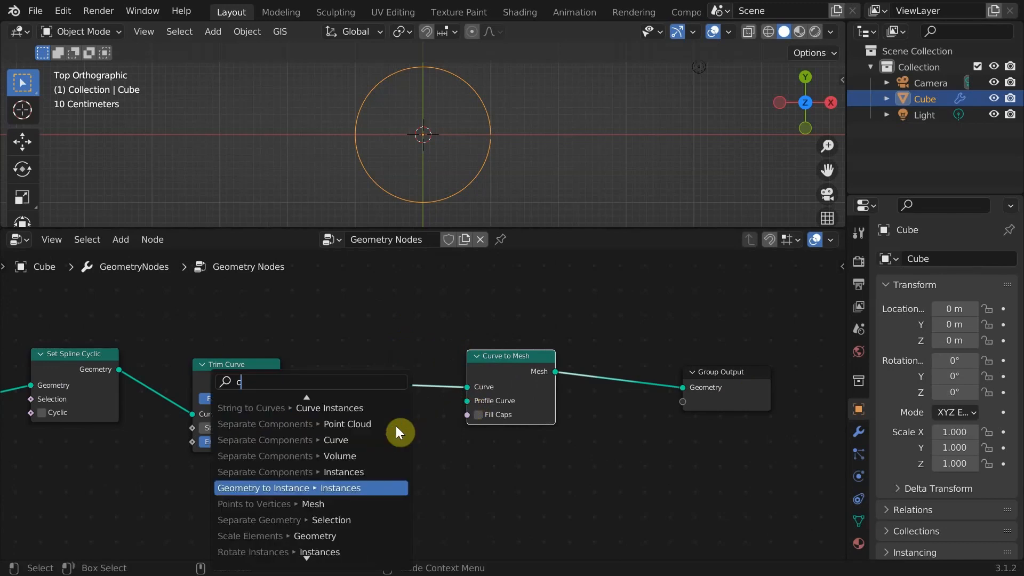
- Mesh the trimmed curve with a small profile circle and add a UV Sphere for end caps
left_click(401, 433)
type("sphe")
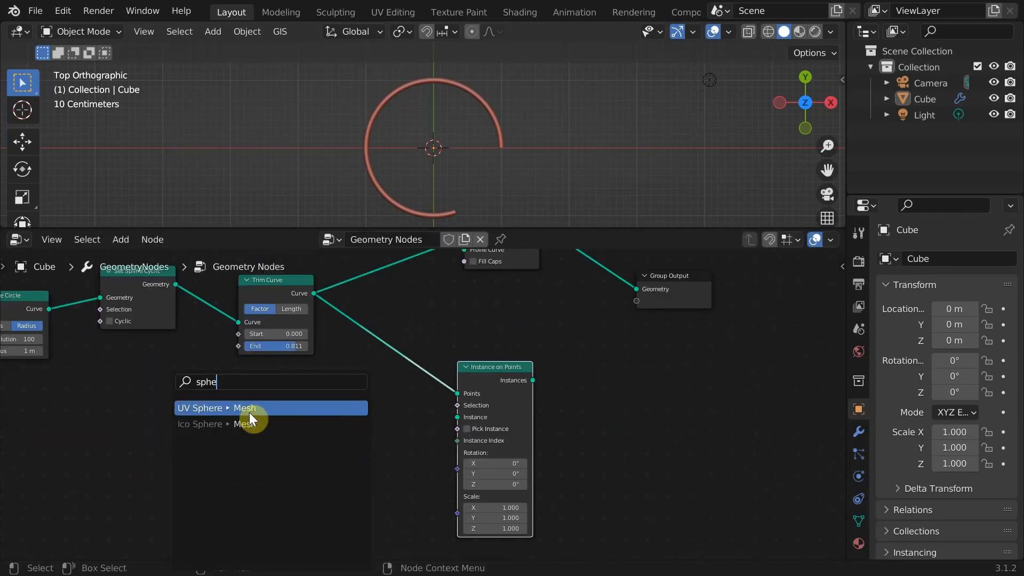
left_click(216, 407)
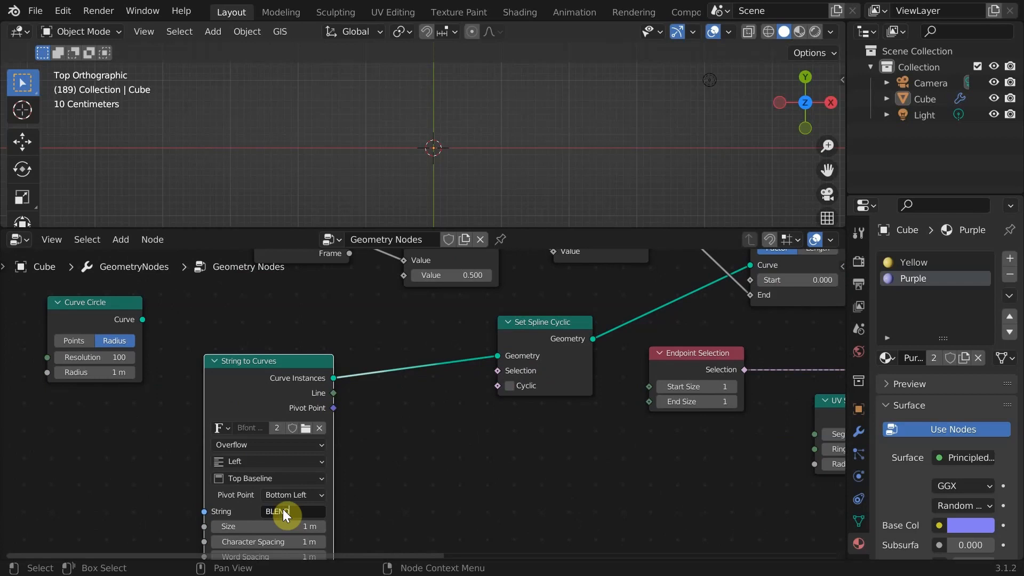
- Set the String to Curves text to BLENDER so the tube traces the word
type("BLENDER")
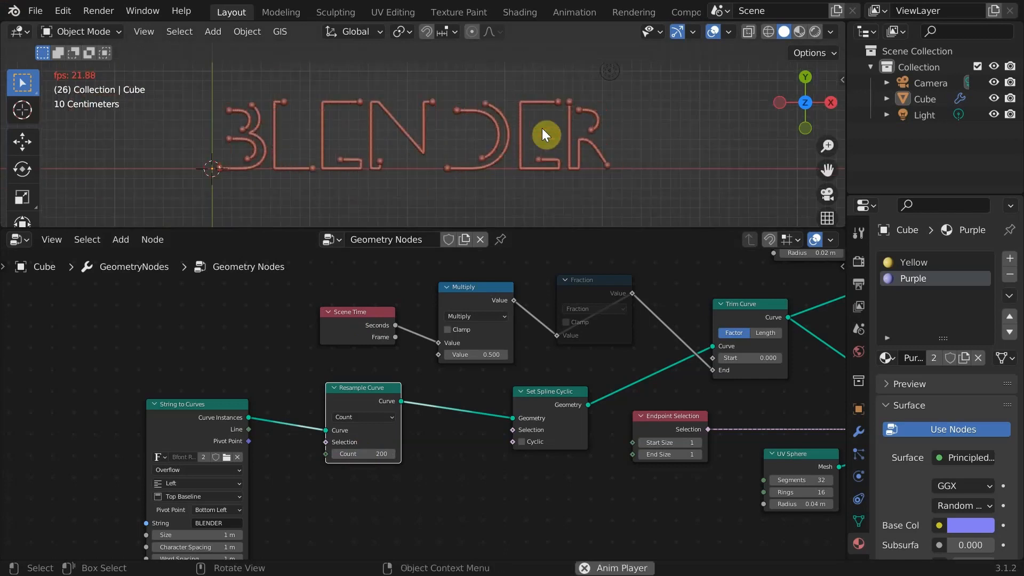
- Replace the BLENDER string with CG AJU in the String to Curves node
double_click(449, 405)
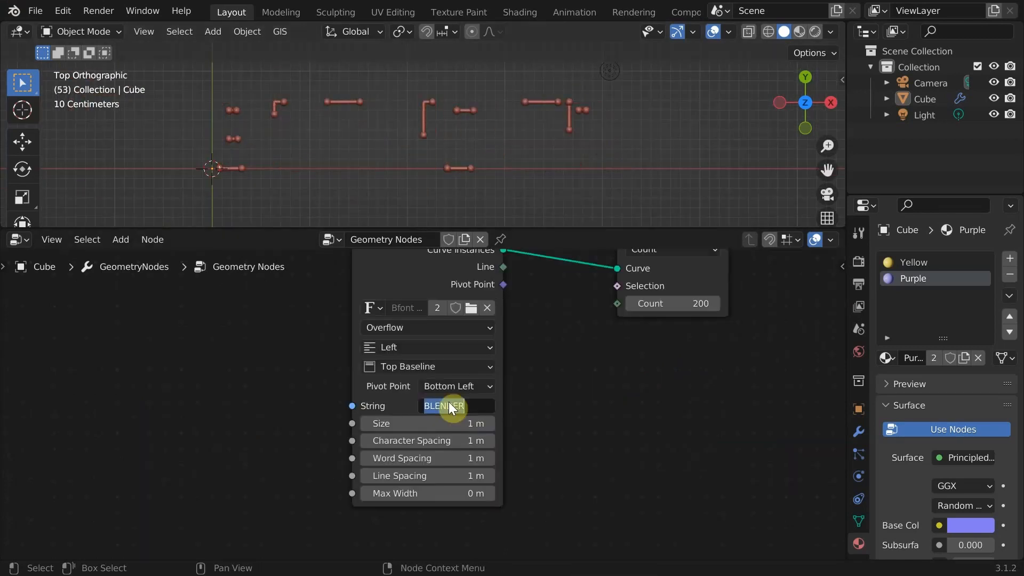
type("CG AJU")
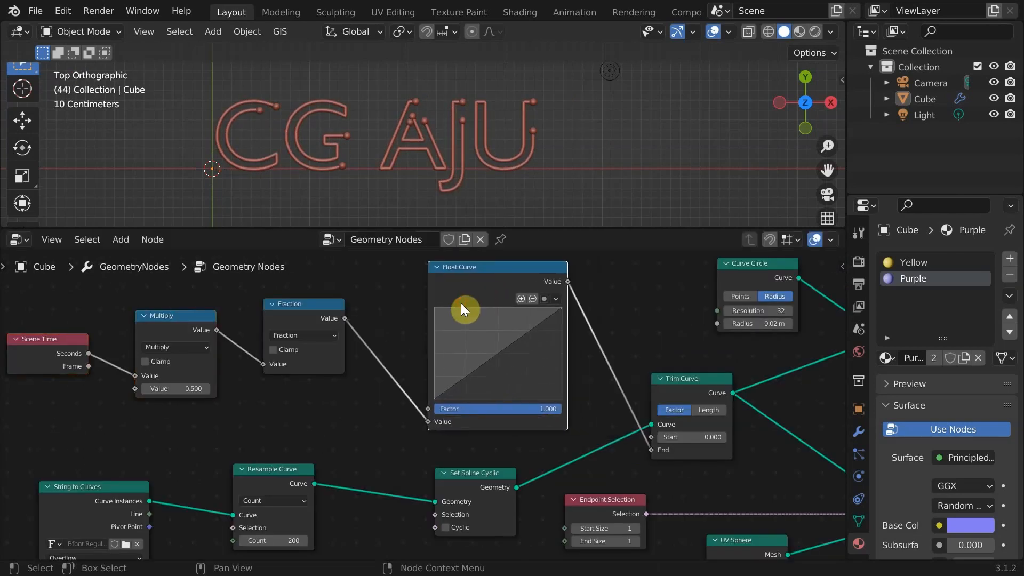
mouse_move(360, 335)
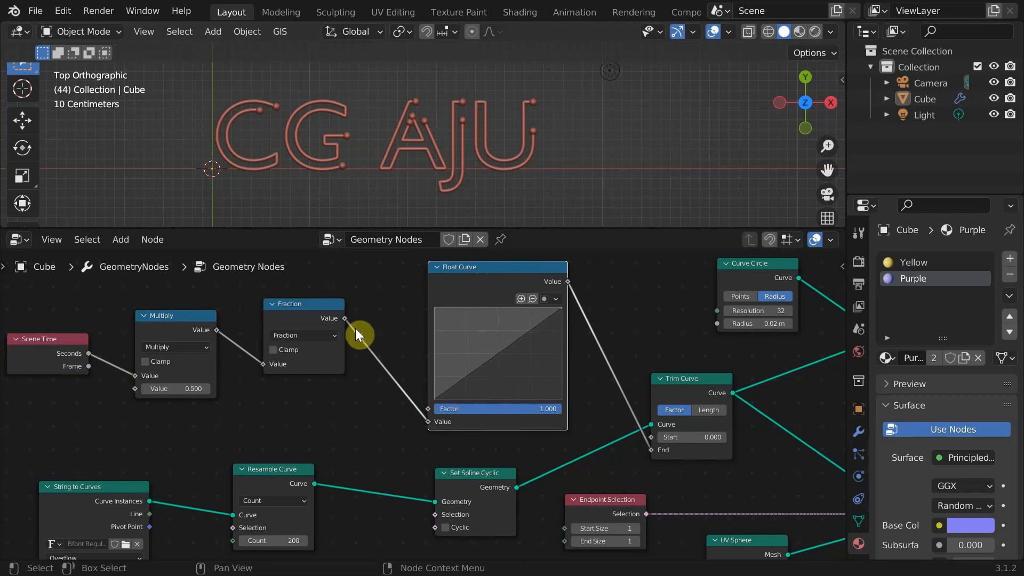
- Play the eased CG AJU growth animation and switch the viewport to Material Preview
key("space")
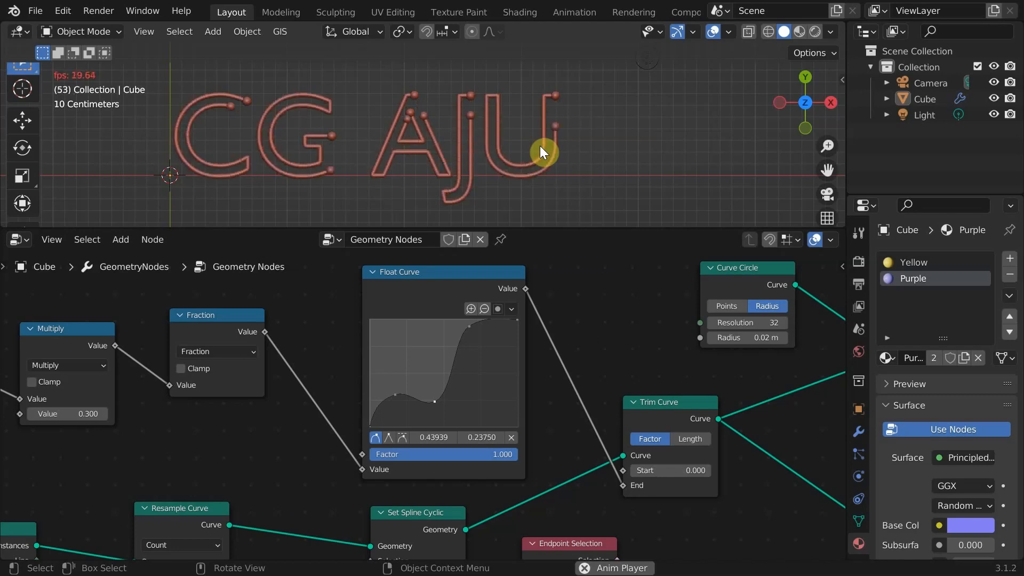
left_click(802, 31)
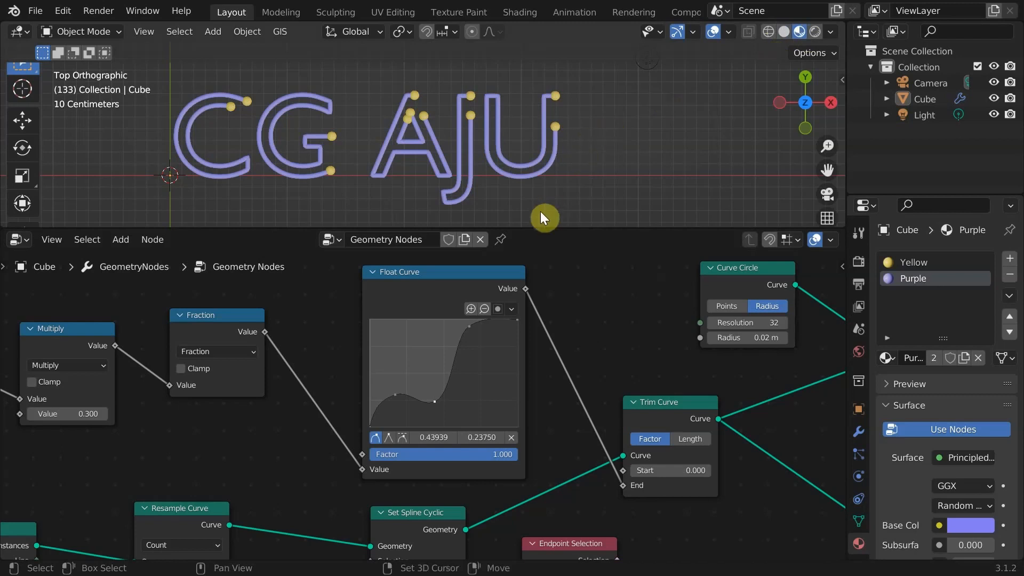
key("Space")
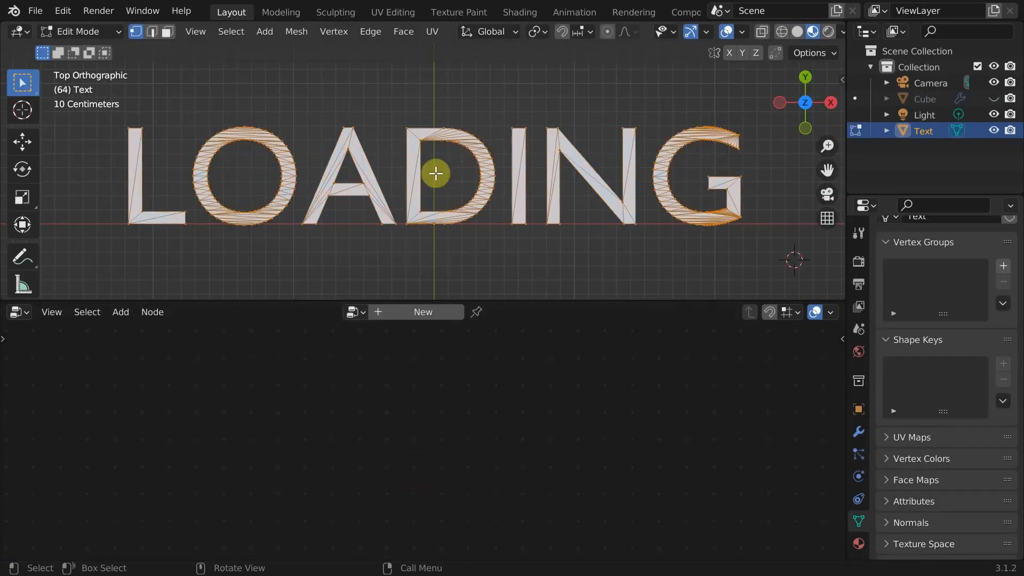
mouse_move(464, 158)
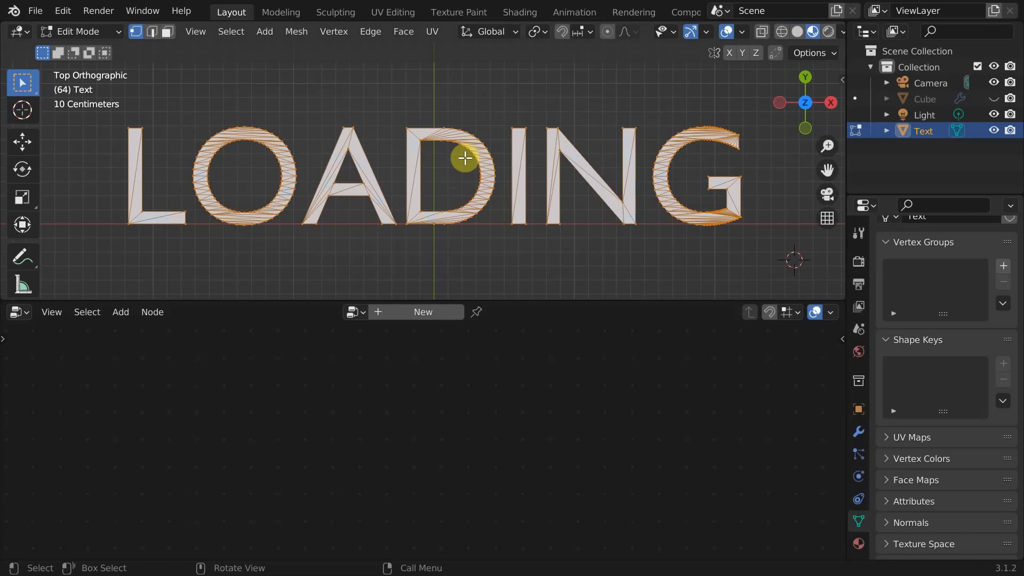
- Run Degenerate Dissolve on the LOADING mesh letters in Edit Mode
left_click(296, 31)
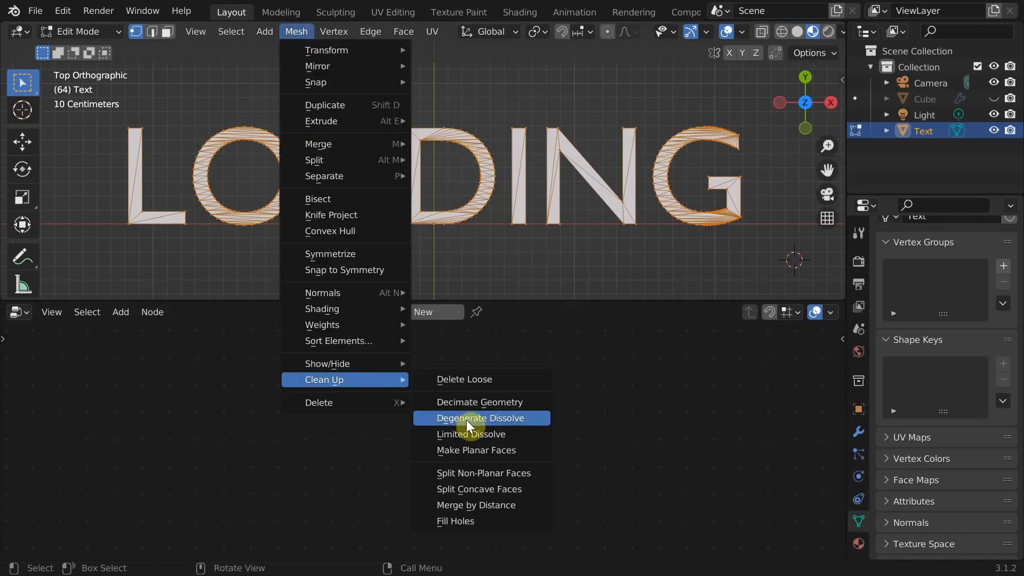
left_click(472, 433)
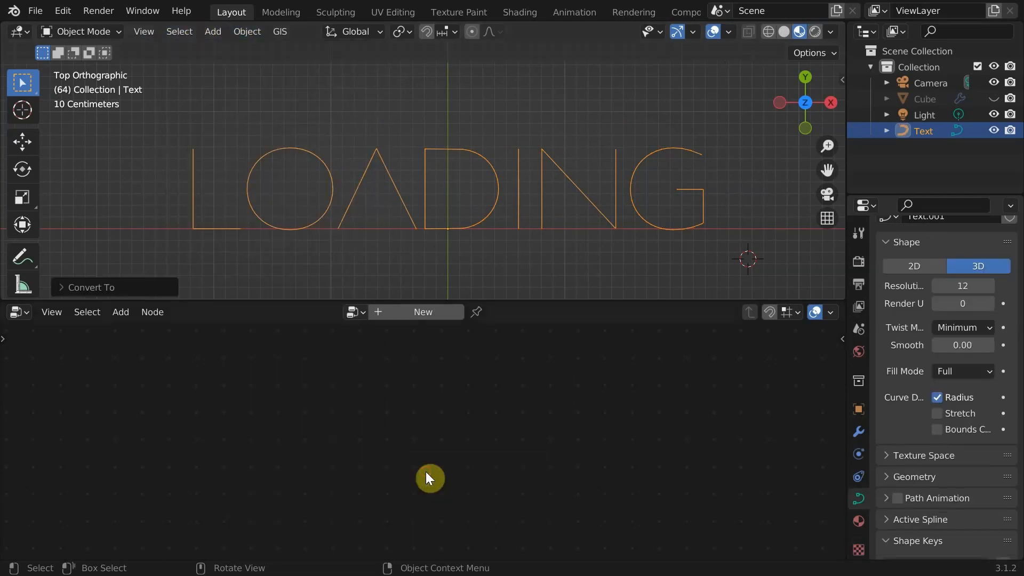
- Select the Cube in the Outliner to show its Geometry Nodes tree again
left_click(924, 98)
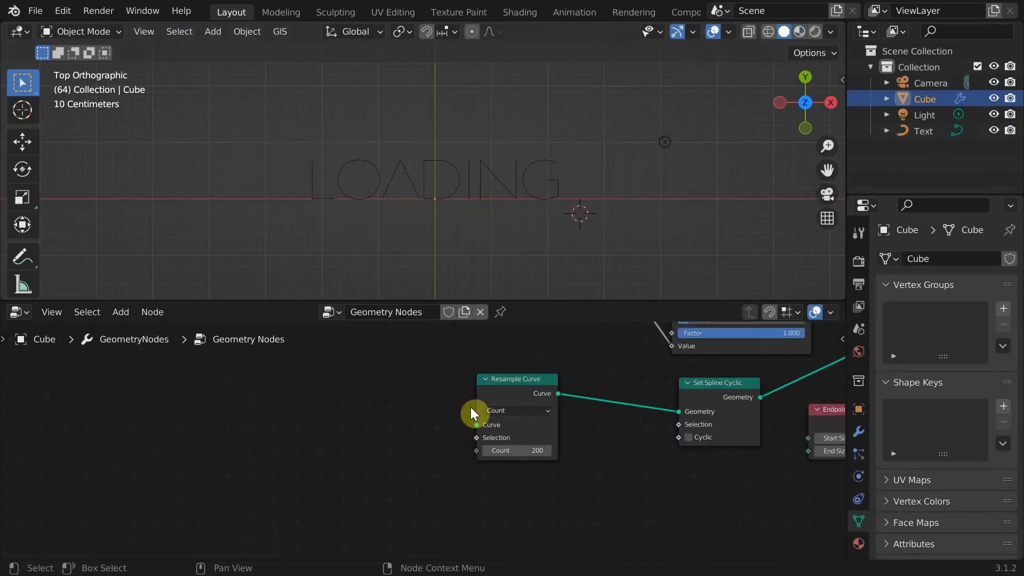
left_click(922, 130)
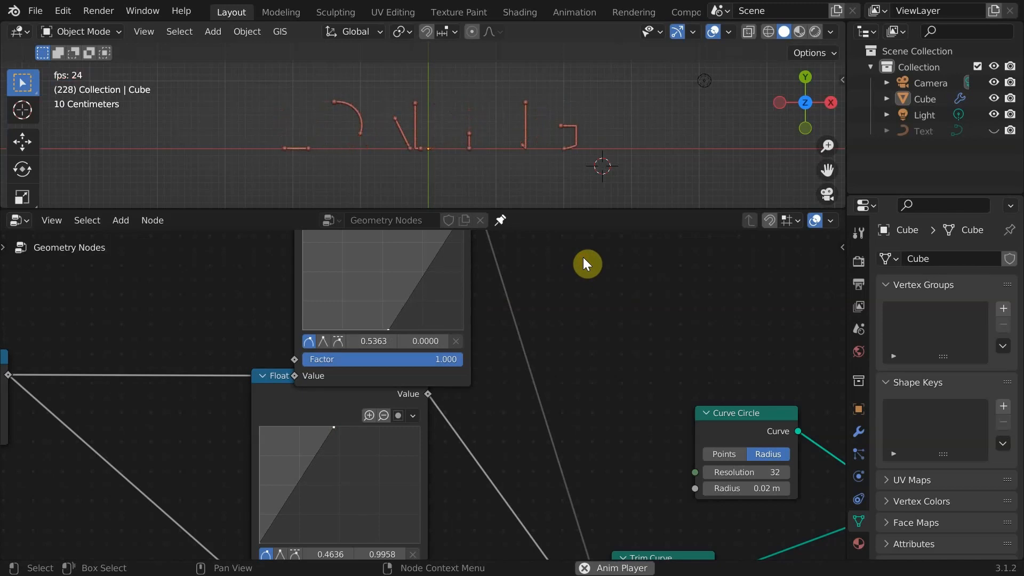
- Switch to the Shading workspace to see the green LOADING tube with white end spheres
left_click(519, 11)
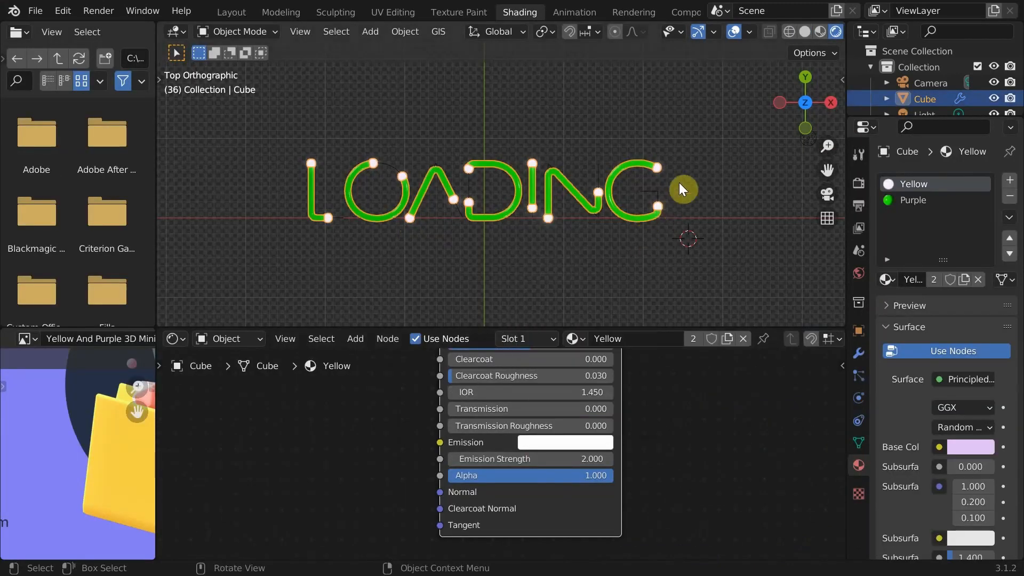